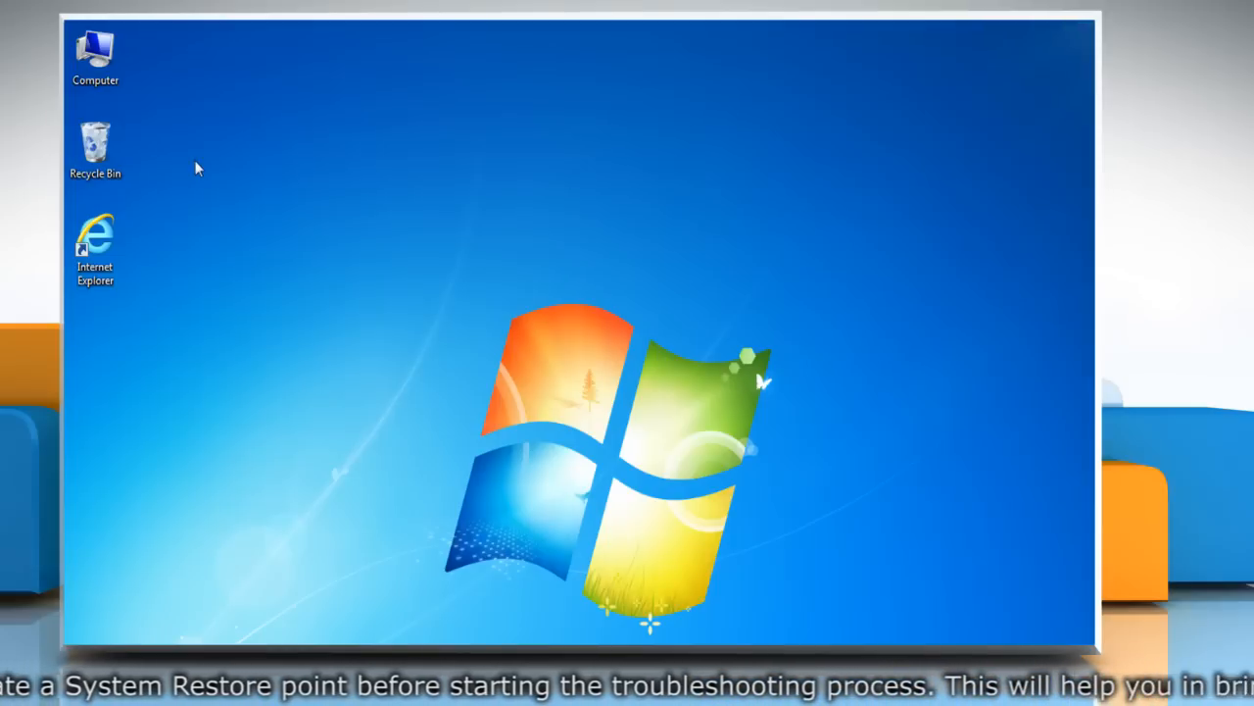
pyautogui.moveTo(167, 147)
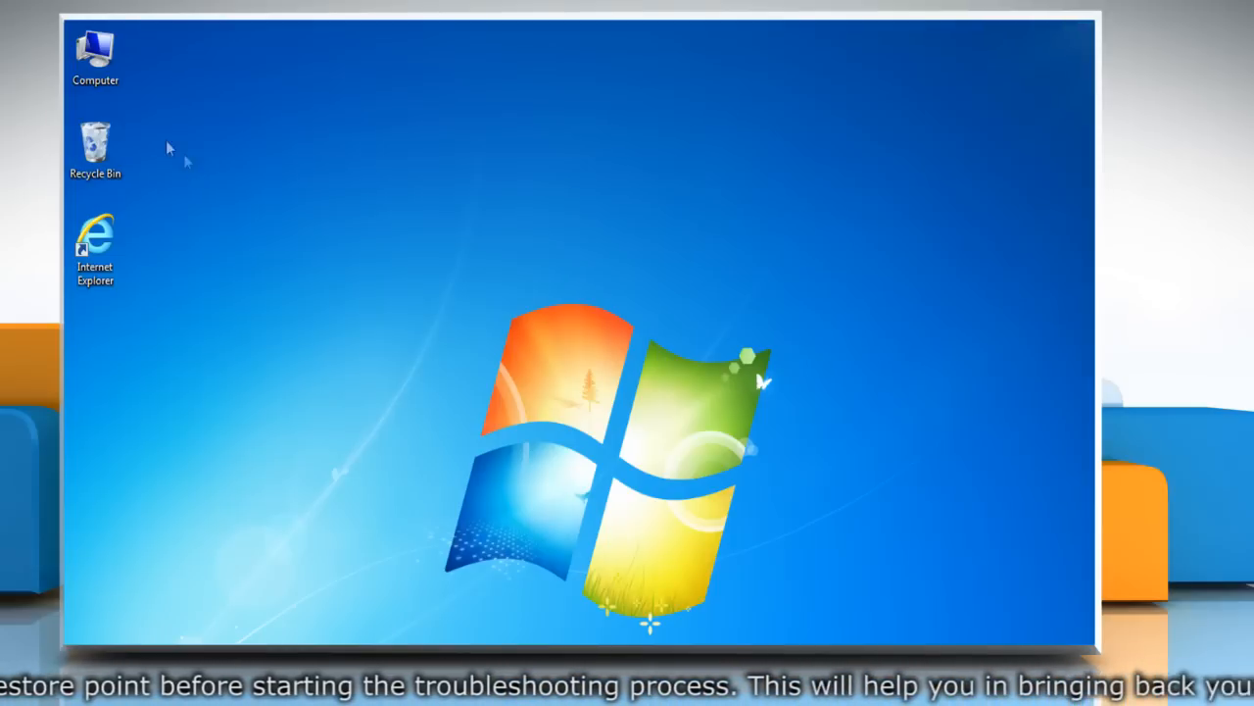
# - Open the context menu of the Computer icon on the desktop
pyautogui.rightClick(95, 56)
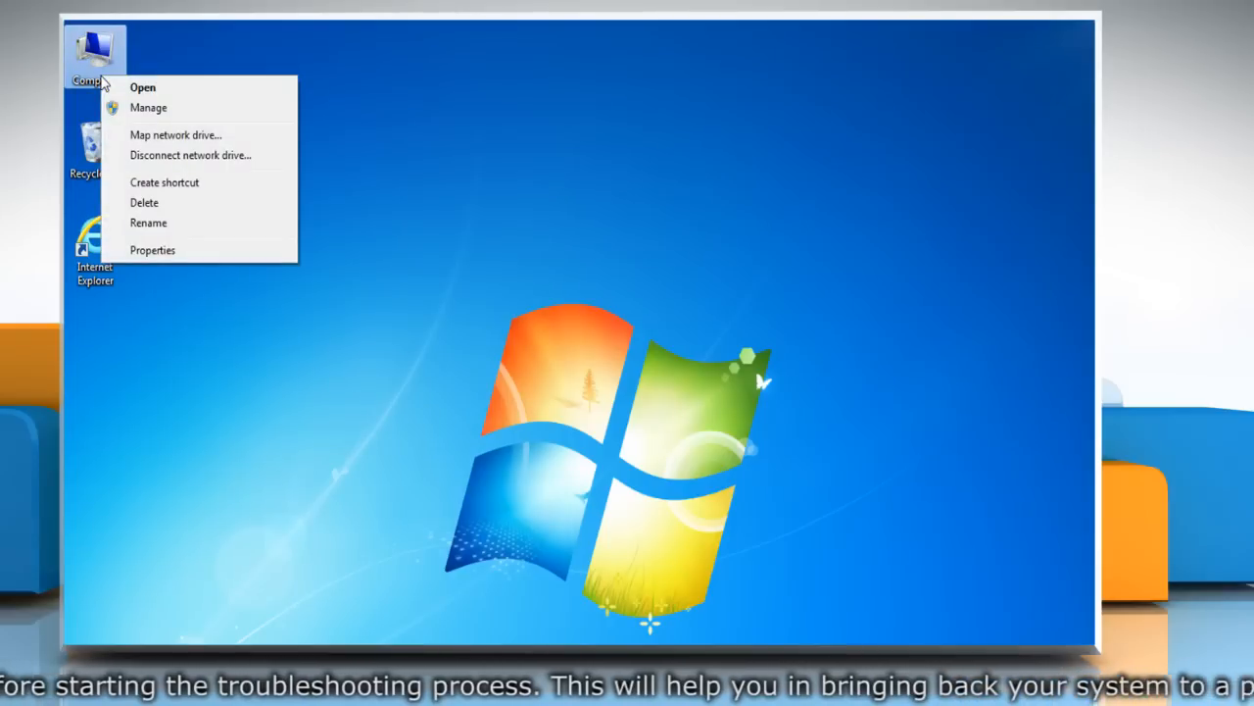
pyautogui.moveTo(199, 250)
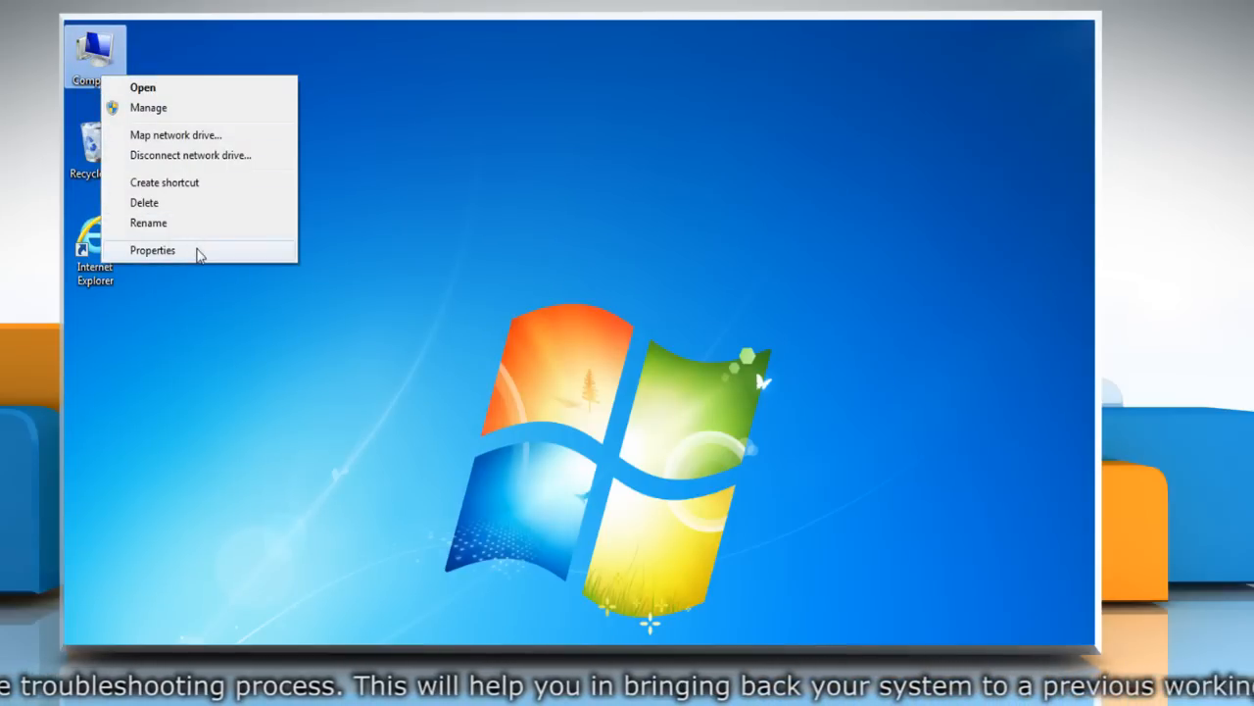
# - Create a System Restore point named 'My Restore Point' from System Protection
pyautogui.click(153, 250)
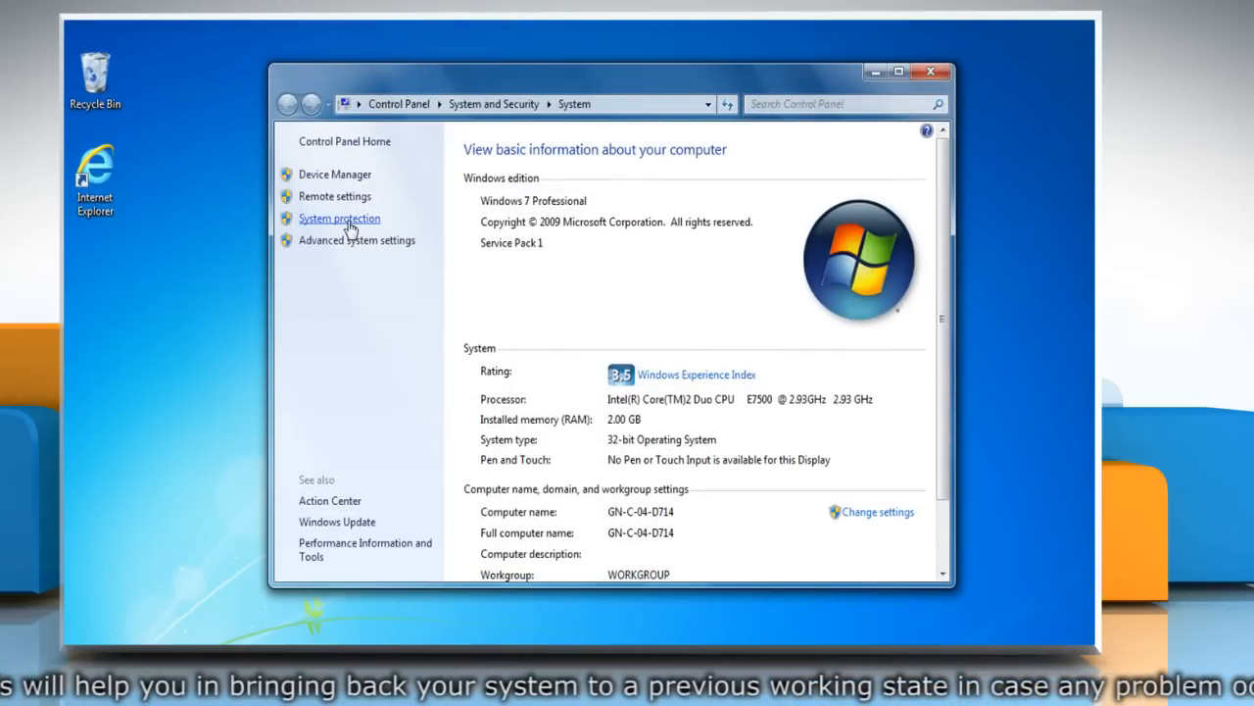
pyautogui.click(339, 218)
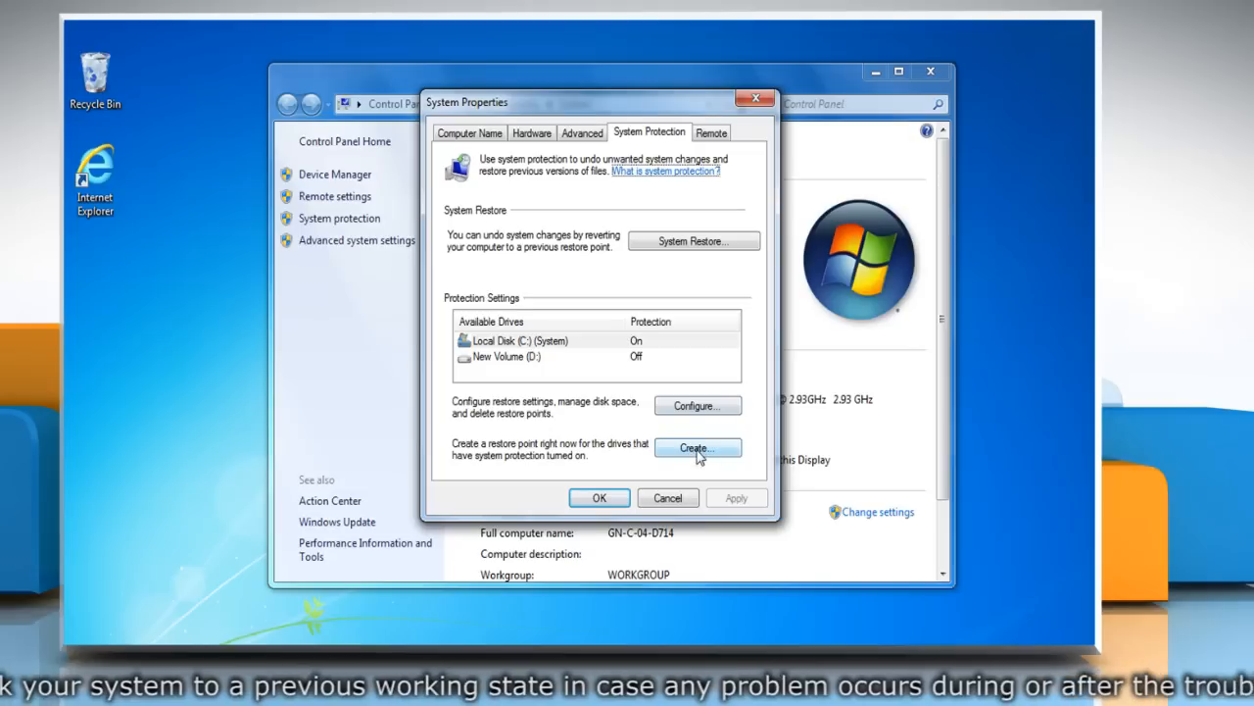
pyautogui.click(698, 447)
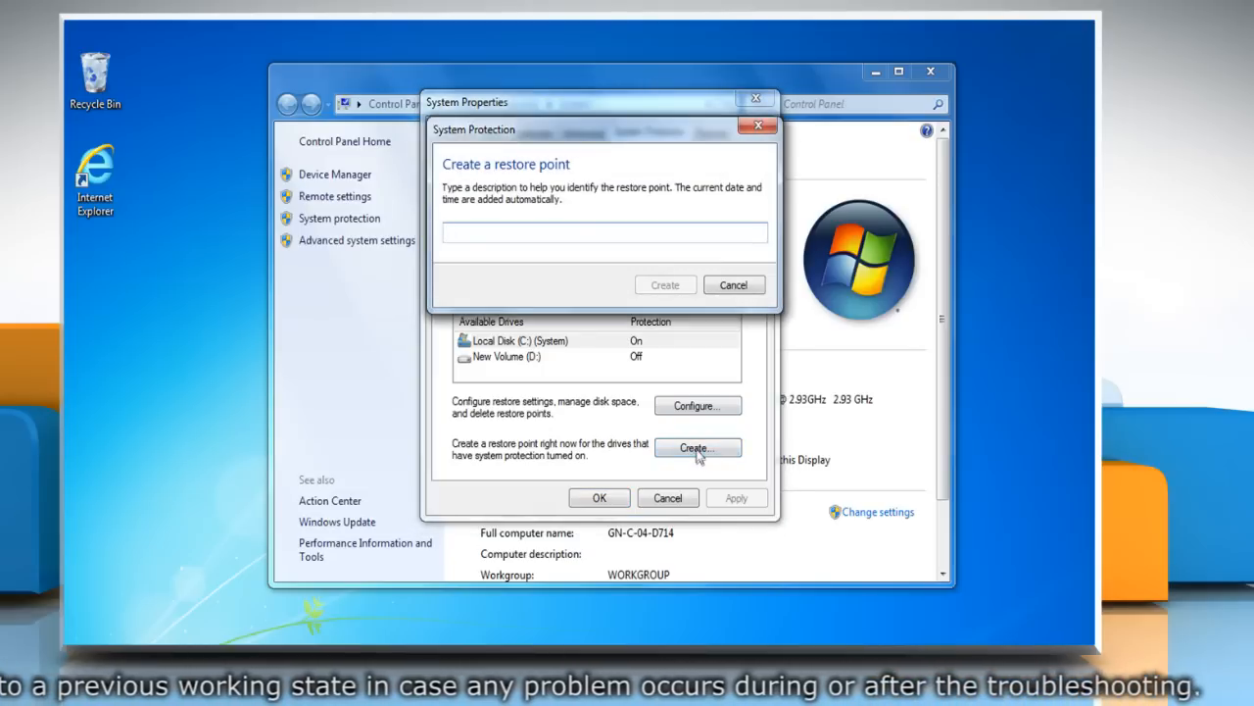
pyautogui.write('My Re')
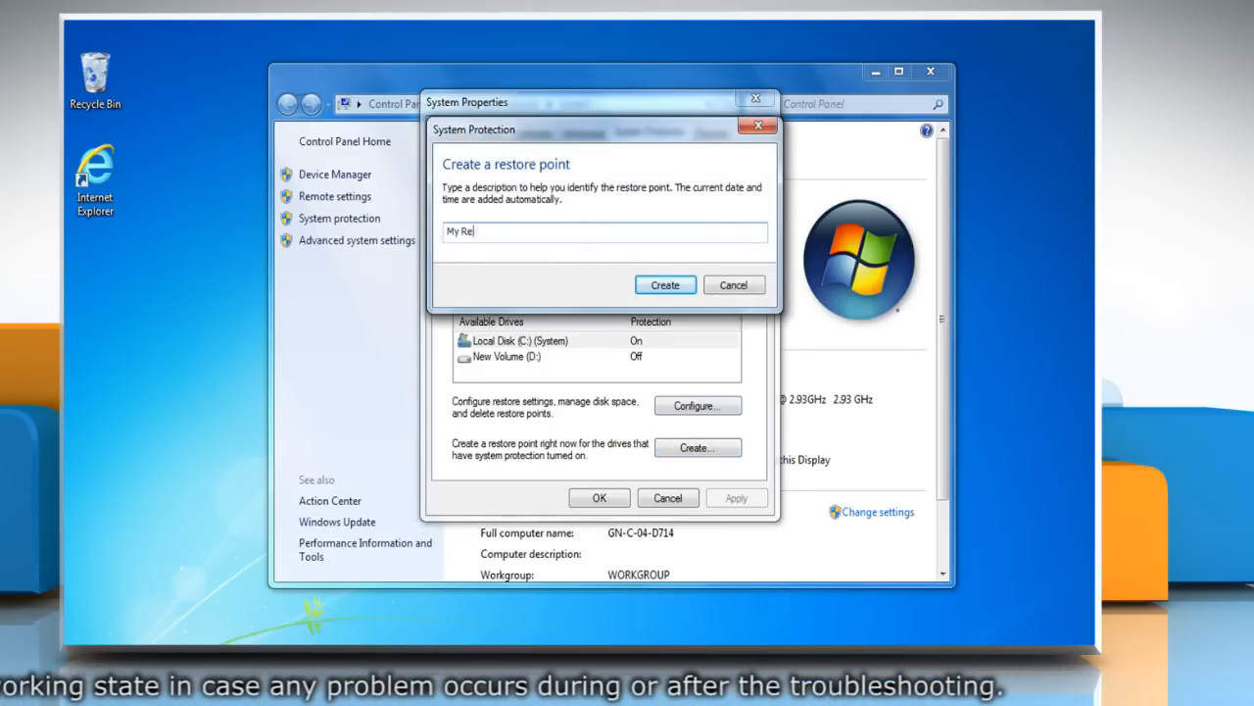
pyautogui.write('store Point')
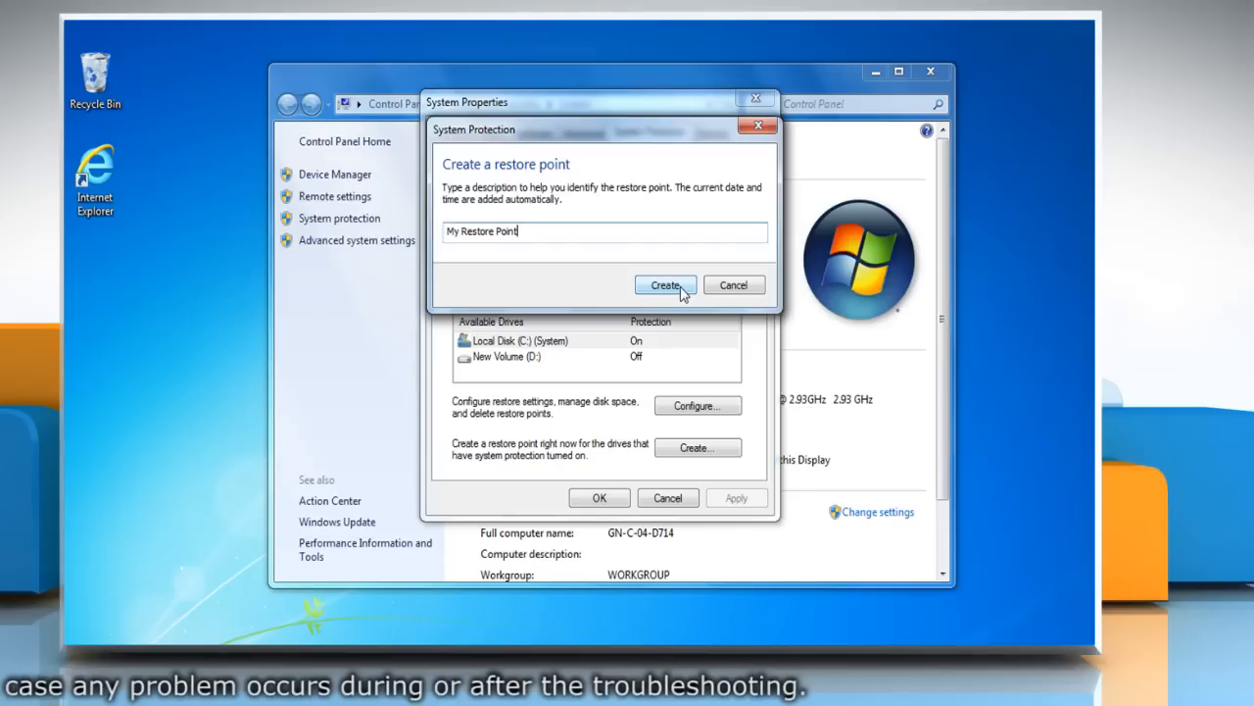
pyautogui.click(666, 285)
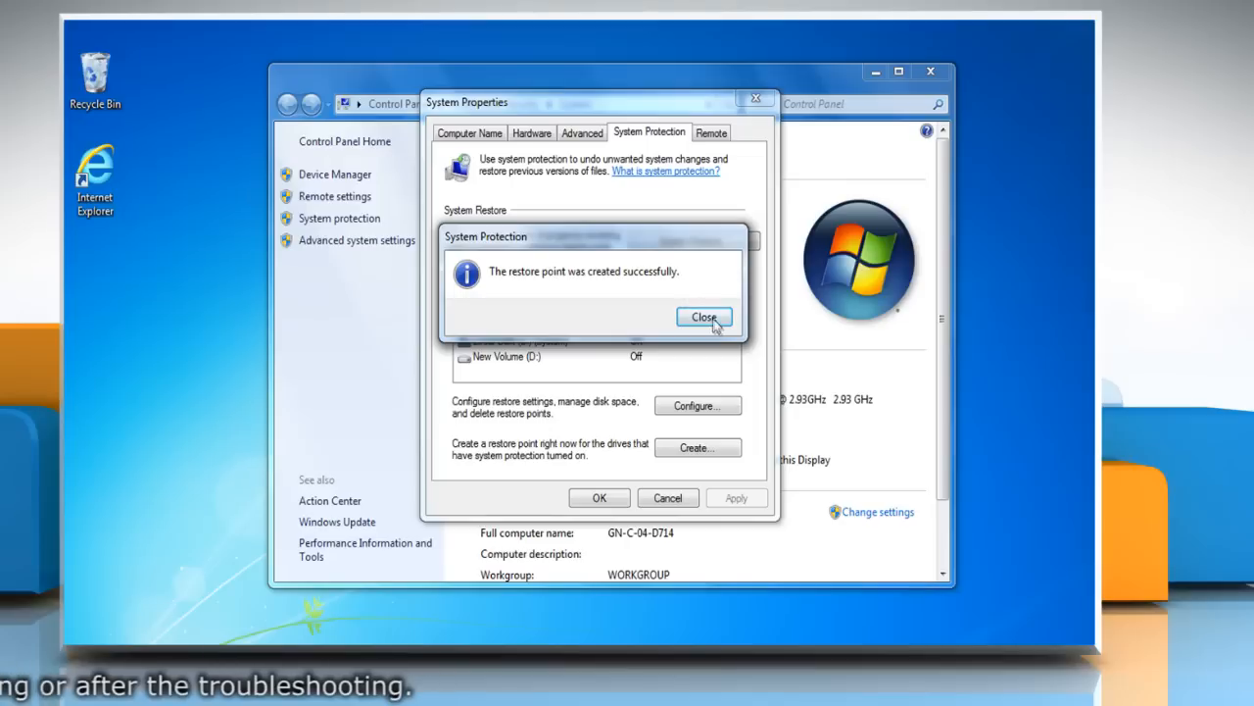
pyautogui.click(704, 316)
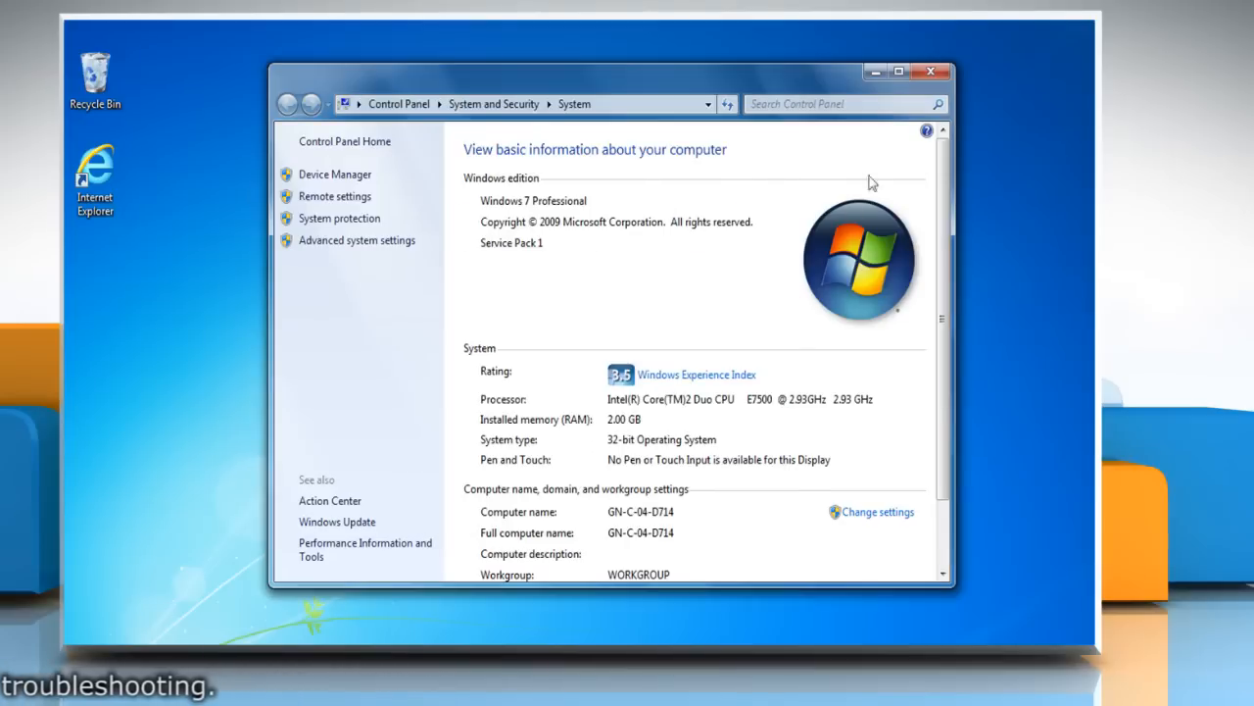
pyautogui.moveTo(930, 72)
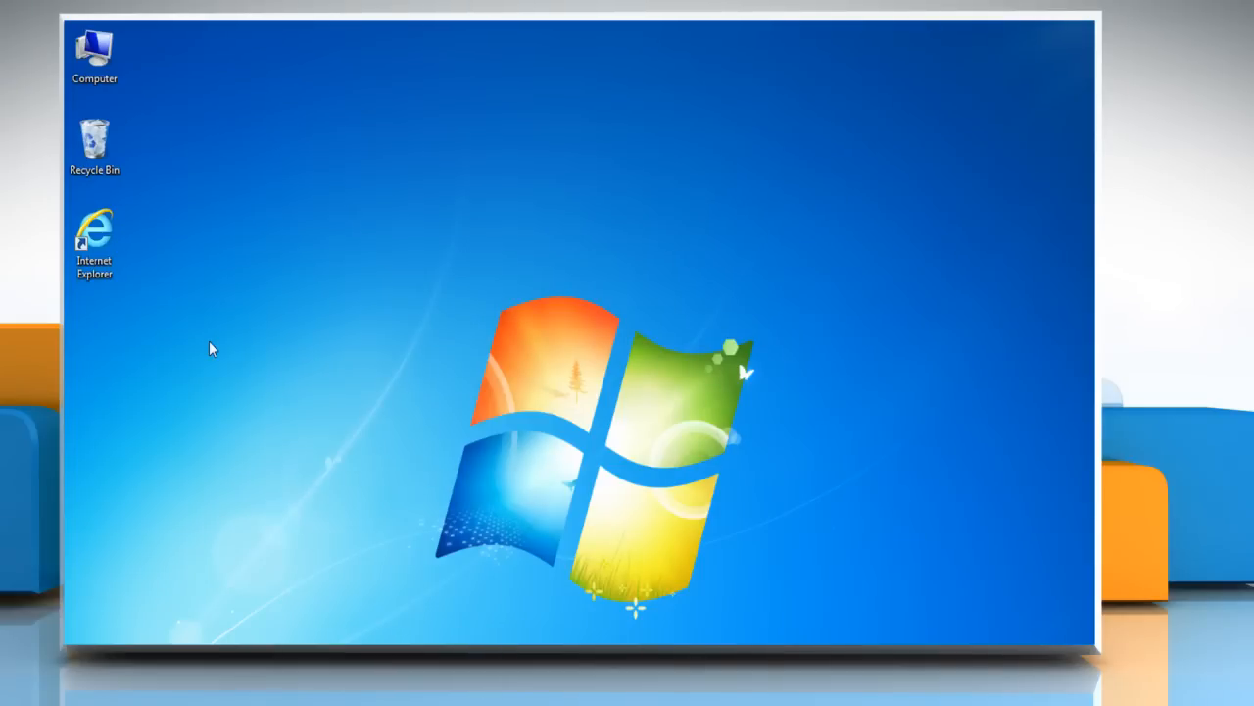
pyautogui.moveTo(206, 345)
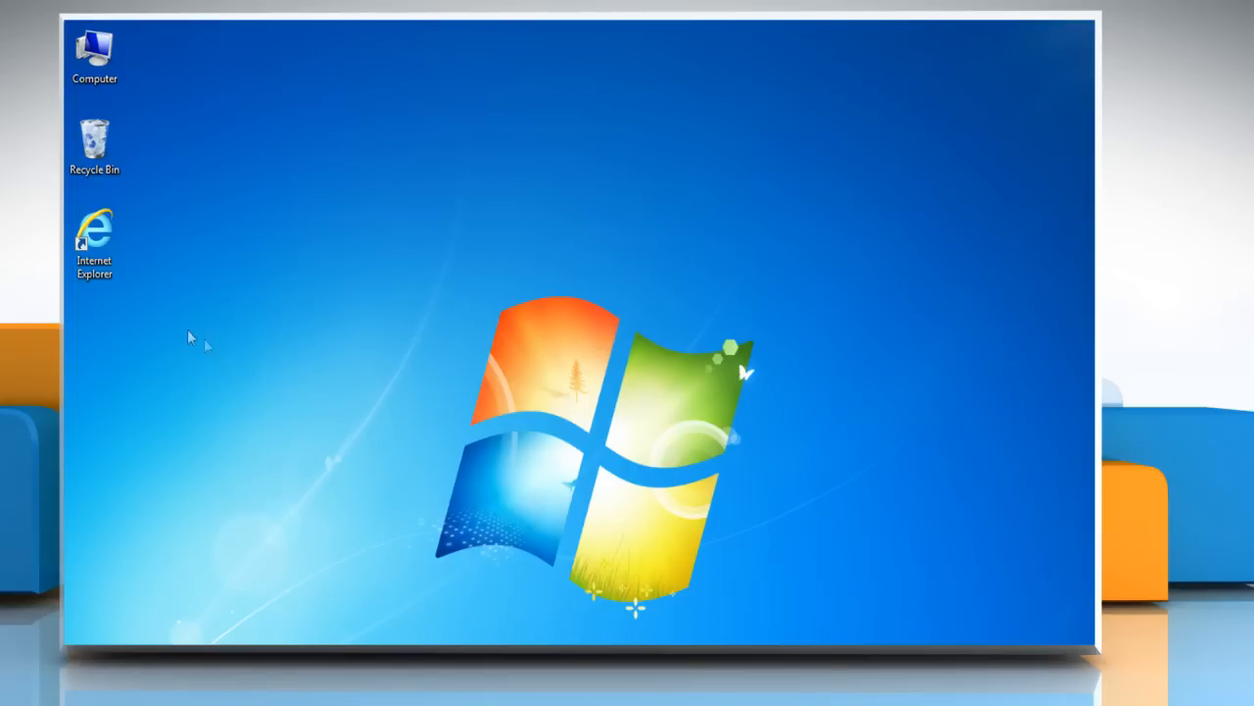
# - Launch Internet Explorer and go to support.microsoft.com/kb/976982
pyautogui.doubleClick(94, 226)
pyautogui.write('support.microsoft.com')
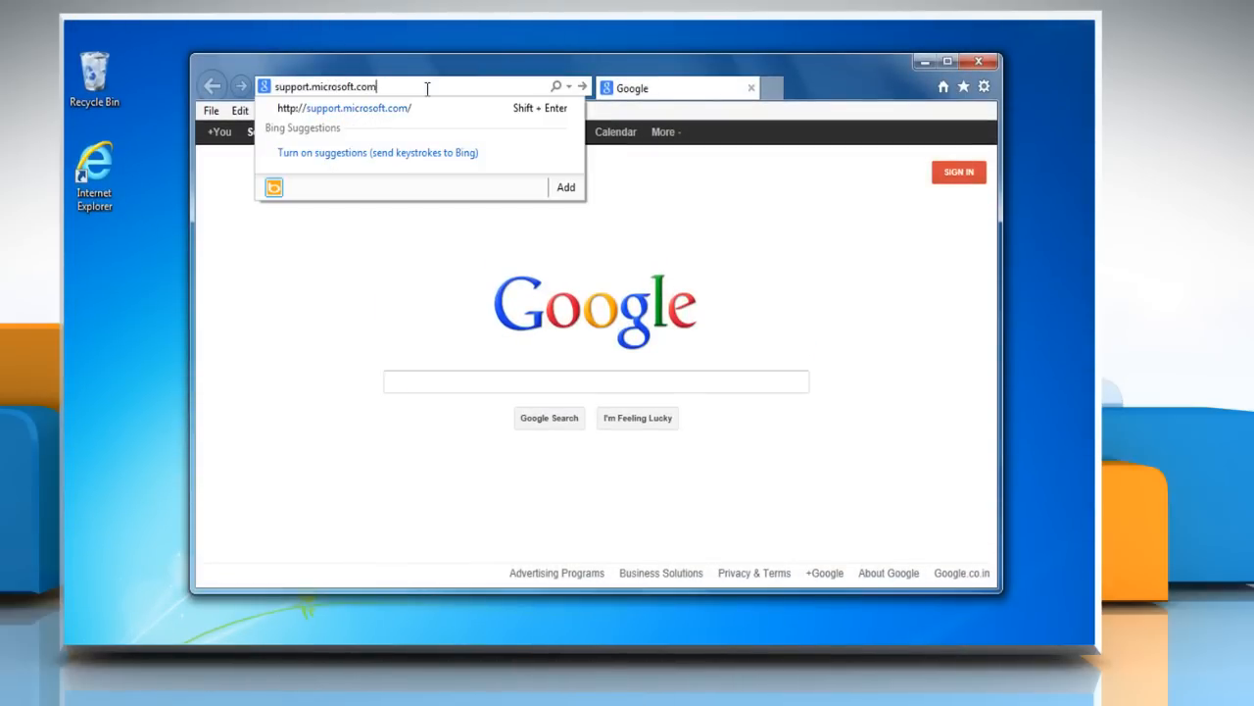
pyautogui.write('/kb/')
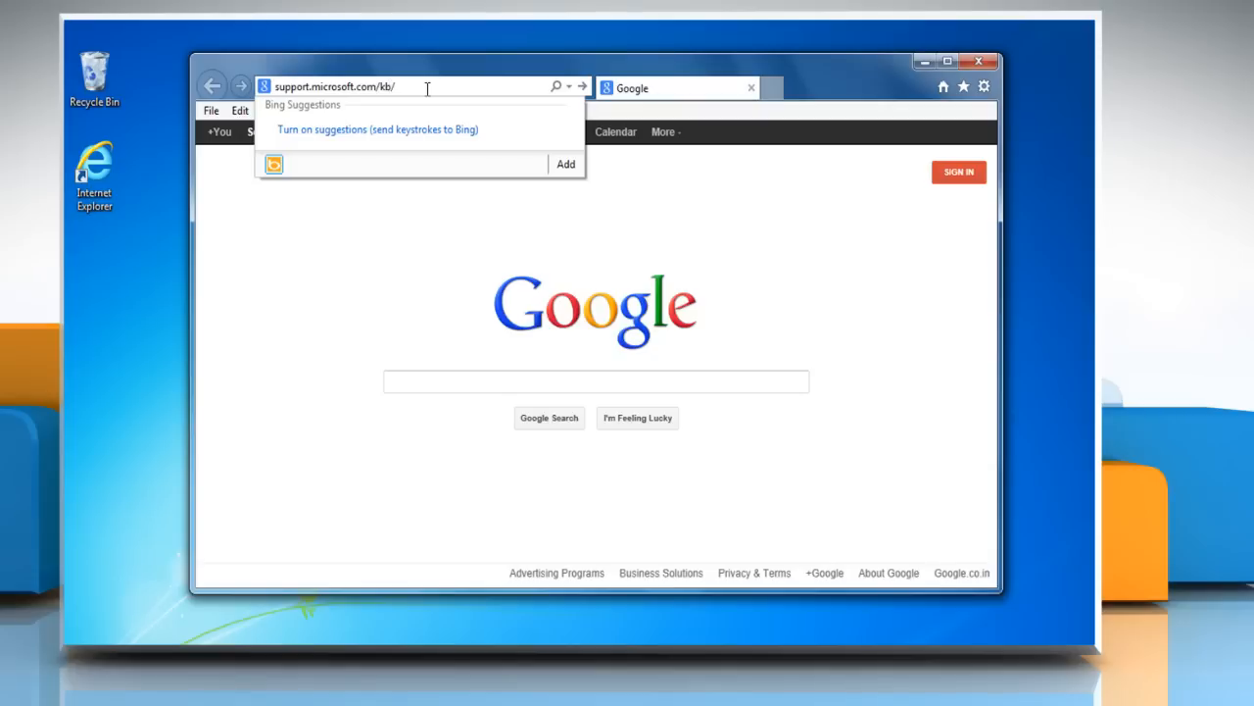
pyautogui.write('9769')
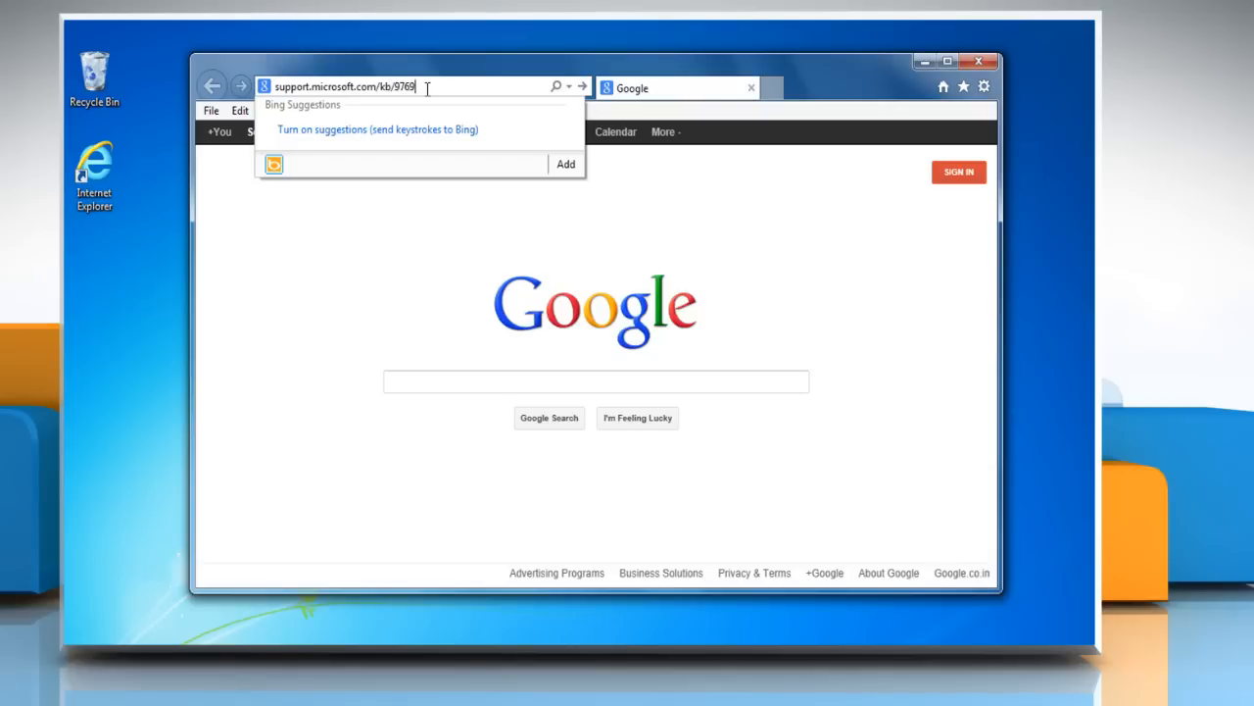
pyautogui.press('Return')
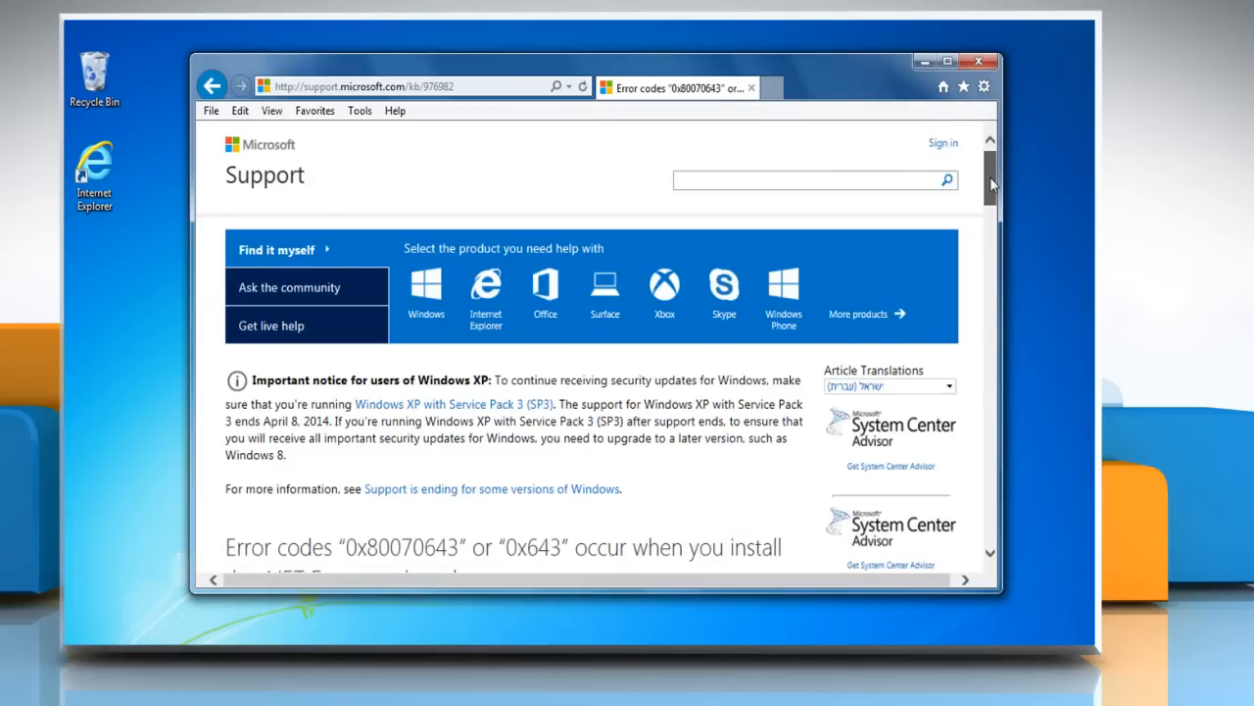
# - Expand Method 1 and download the windowsupdate.diagcab Fix it troubleshooter
pyautogui.scroll(-3)
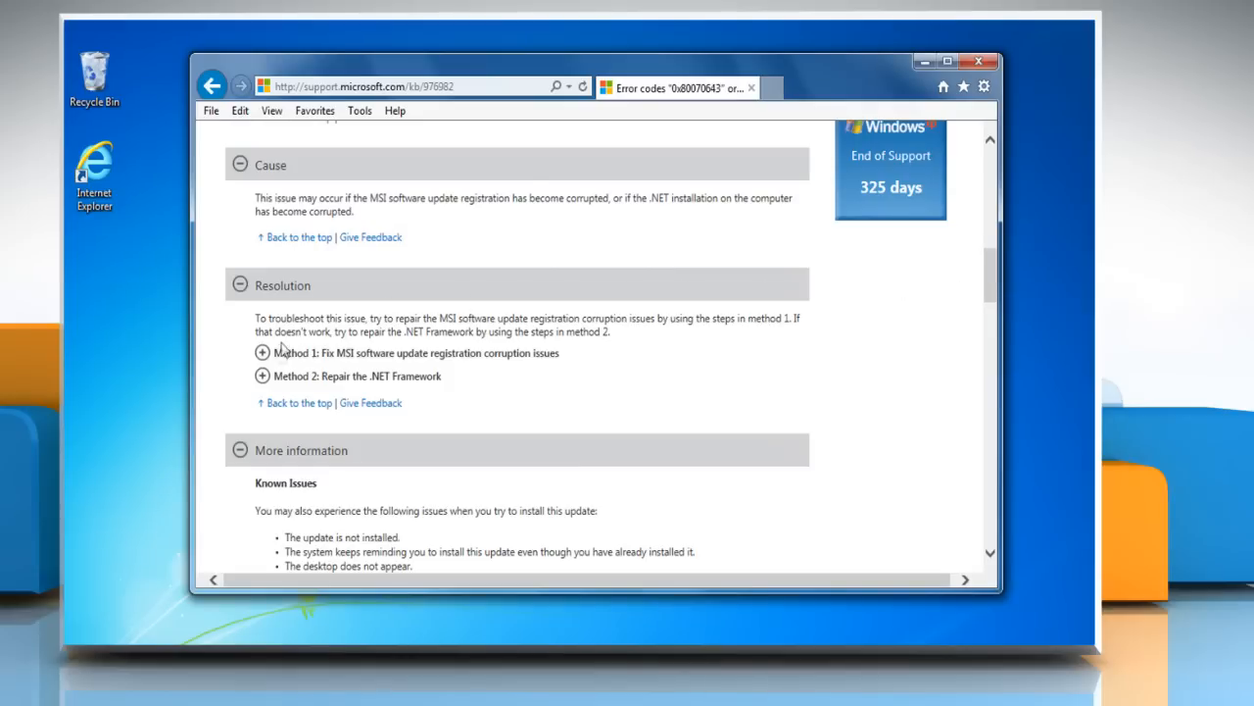
pyautogui.click(262, 352)
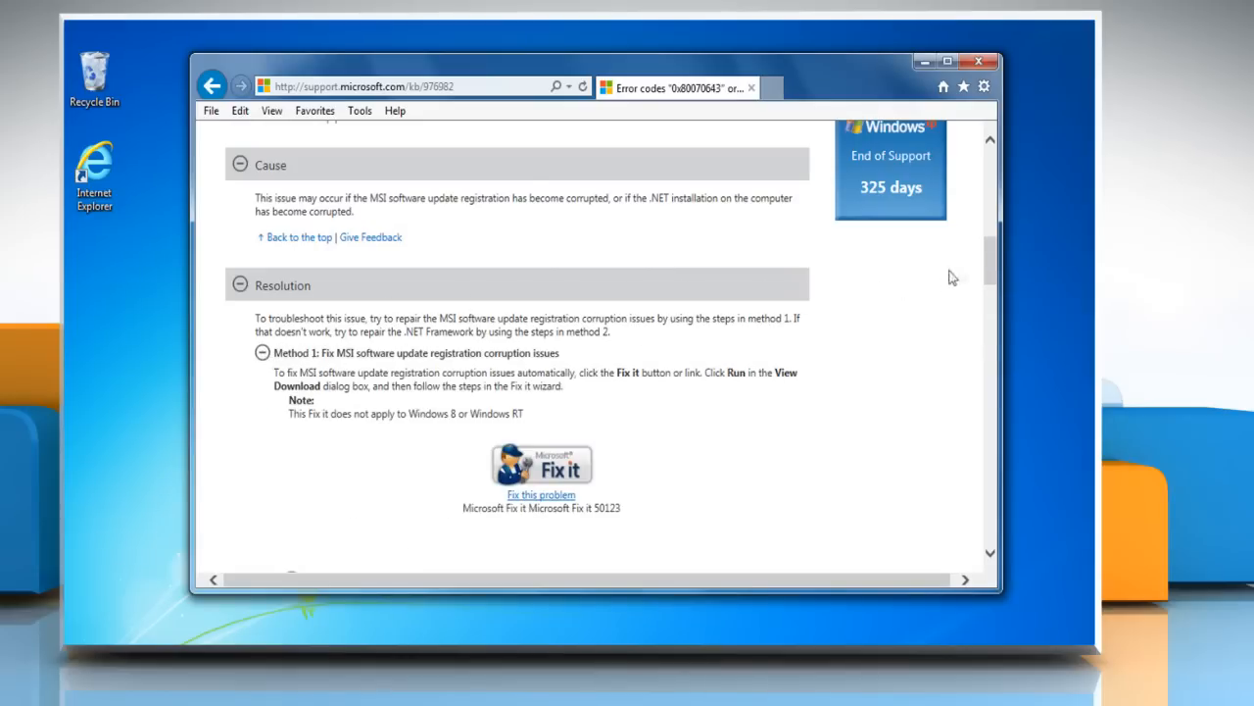
pyautogui.scroll(-3)
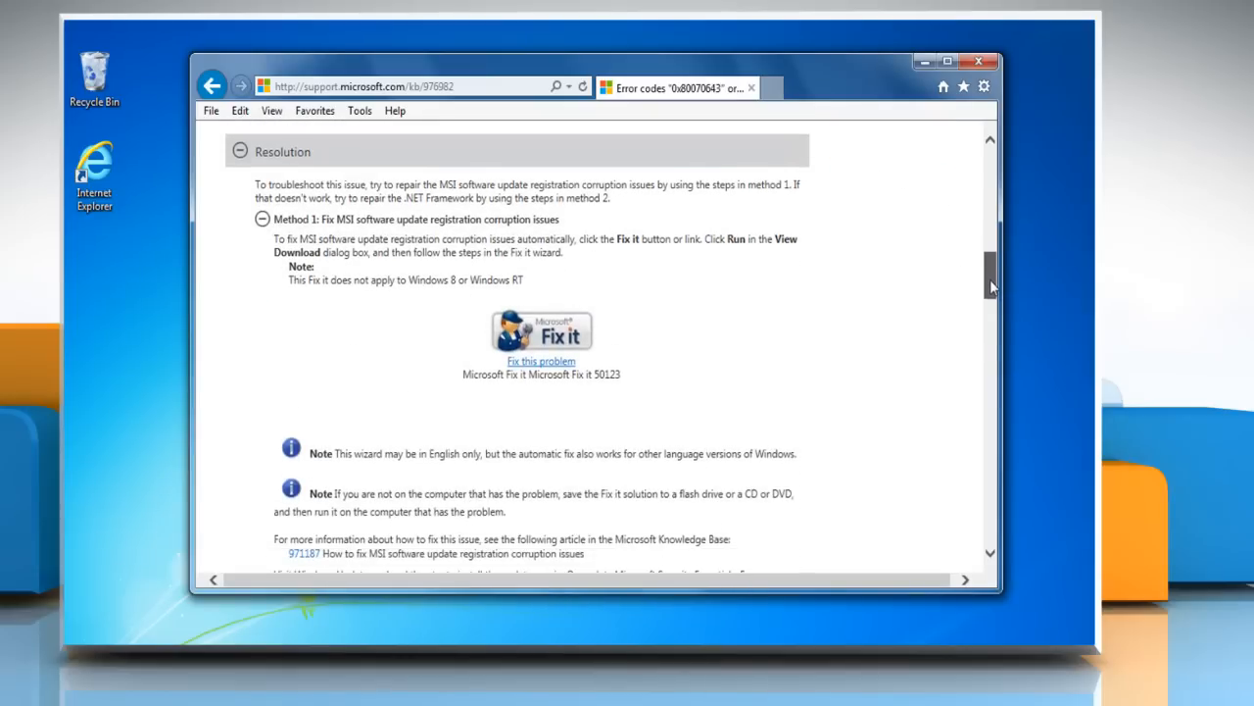
pyautogui.moveTo(602, 321)
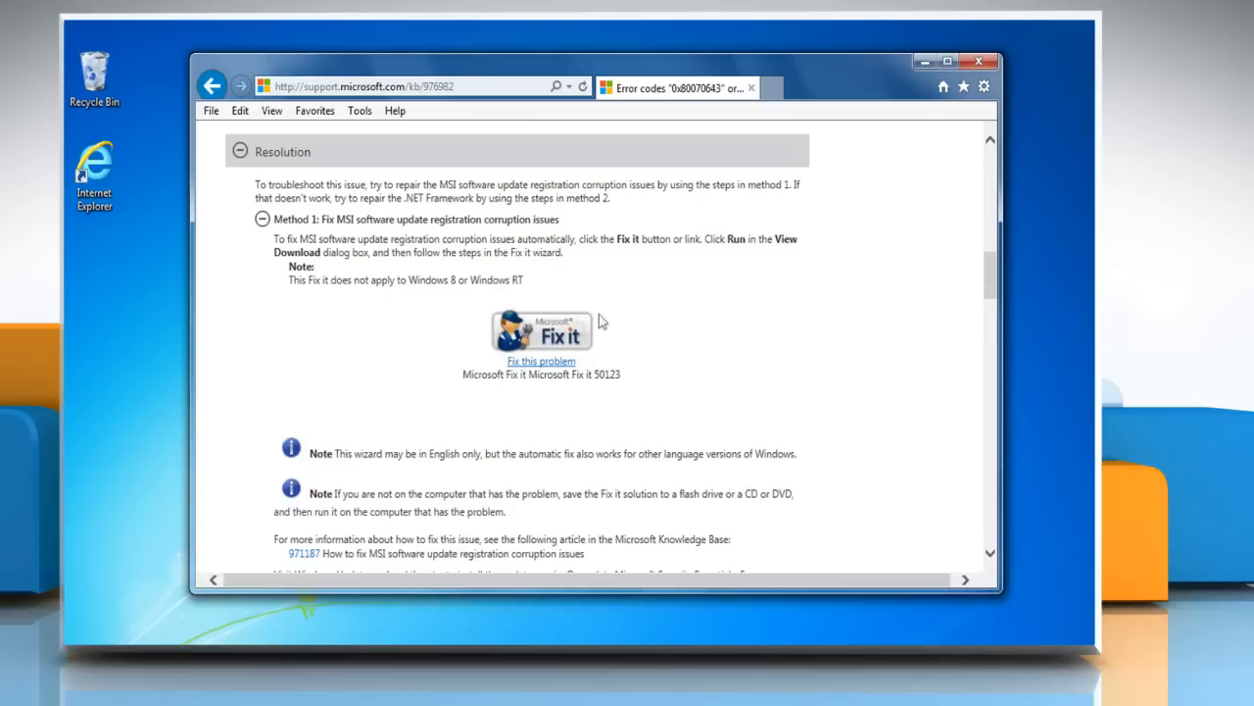
pyautogui.click(541, 361)
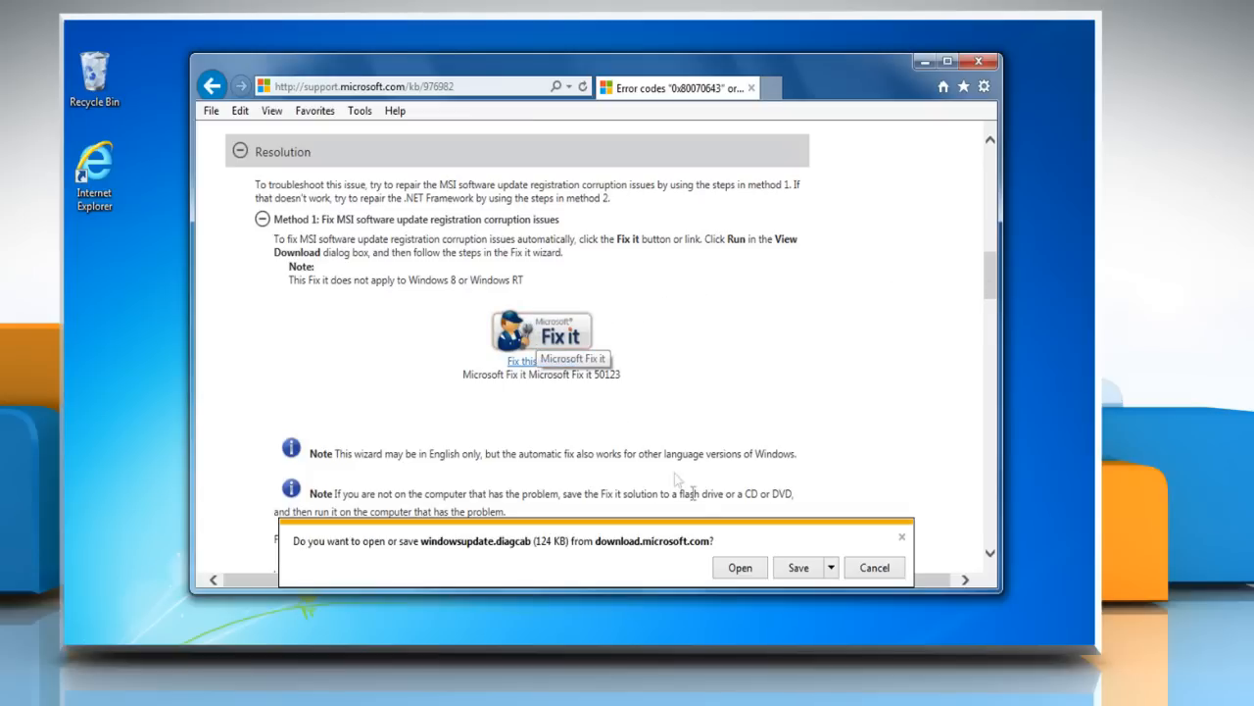
# - Run the downloaded Windows Update troubleshooter until error 0x80070057 is fixed, then close it
pyautogui.click(740, 566)
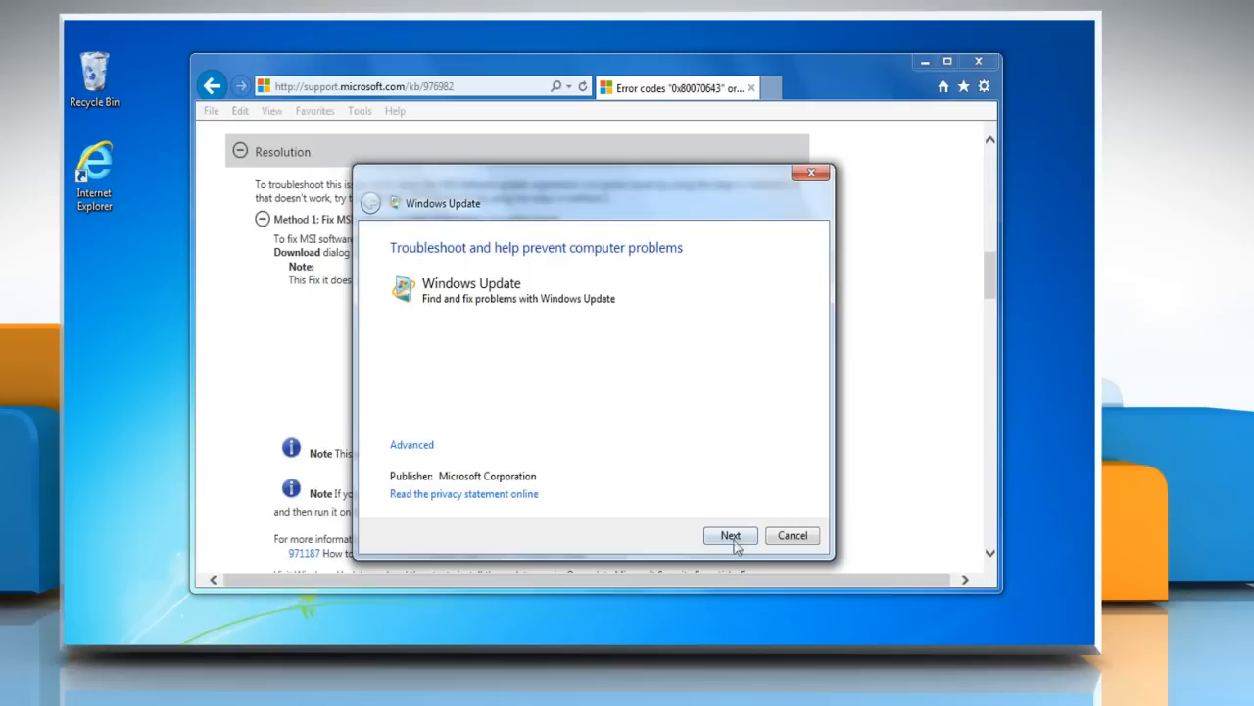
pyautogui.click(730, 535)
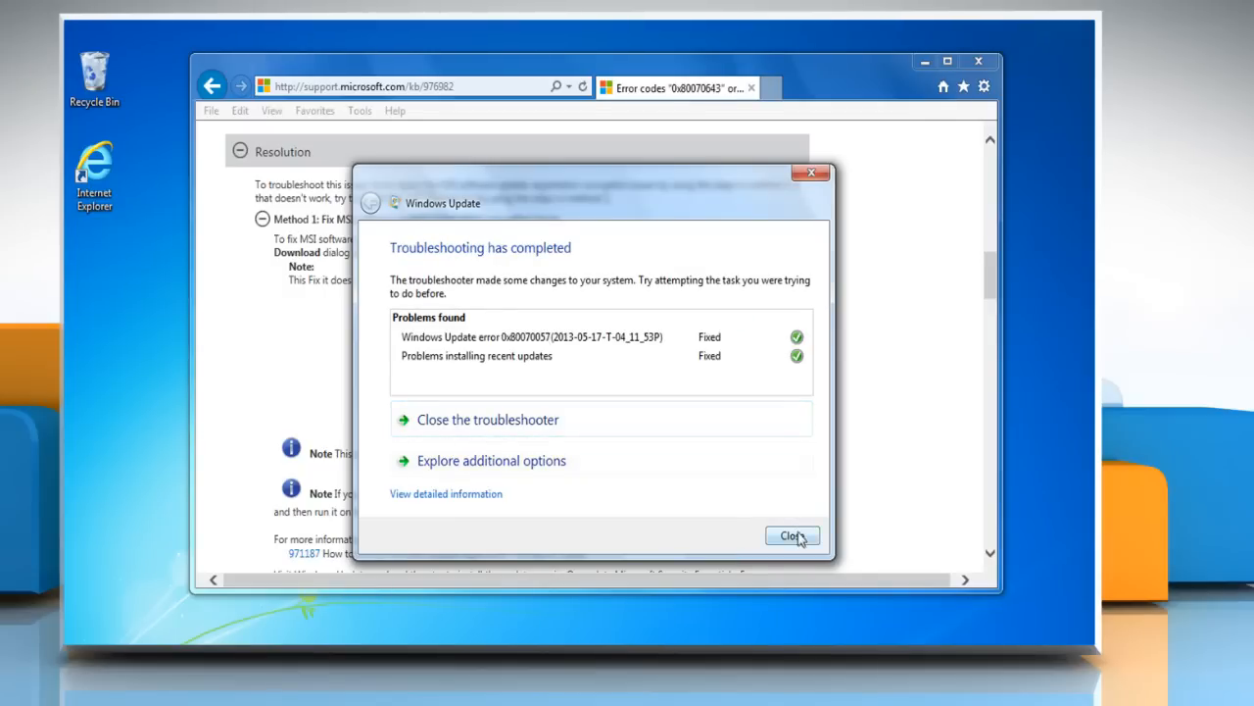
pyautogui.click(791, 536)
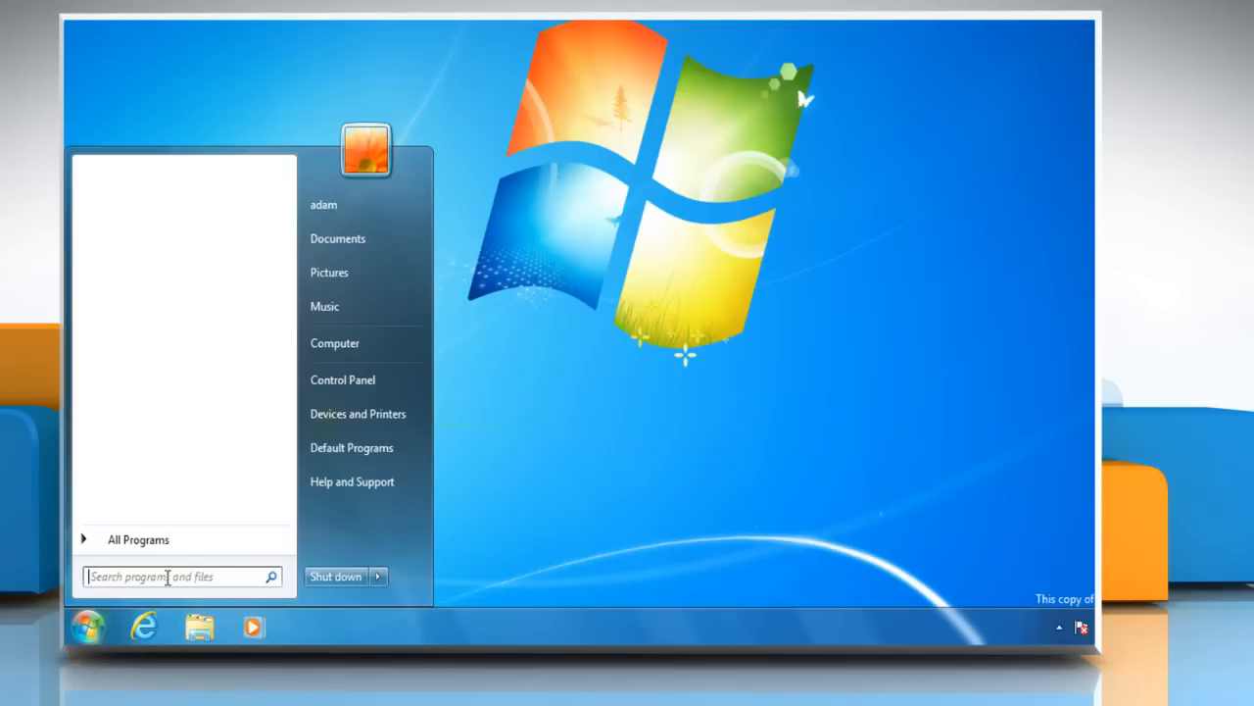
# - Search 'uninstall' from the Start menu and open 'Uninstall a program'
pyautogui.write('uninstall')
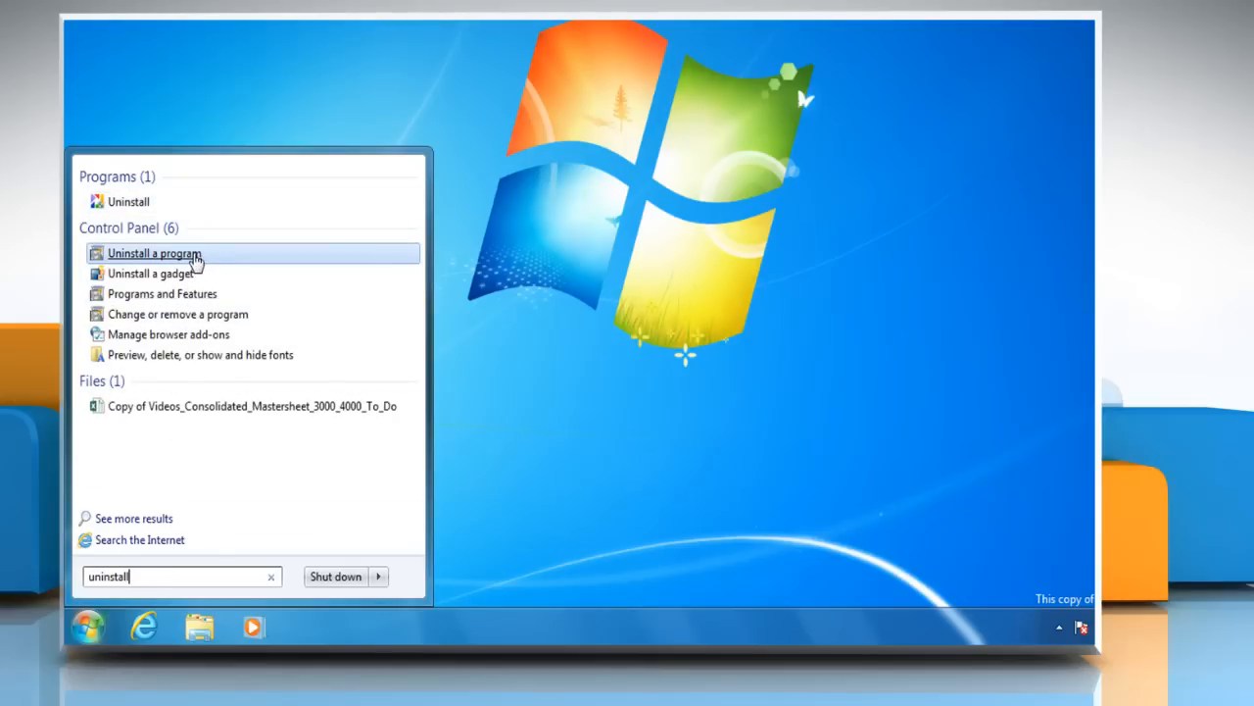
pyautogui.click(154, 253)
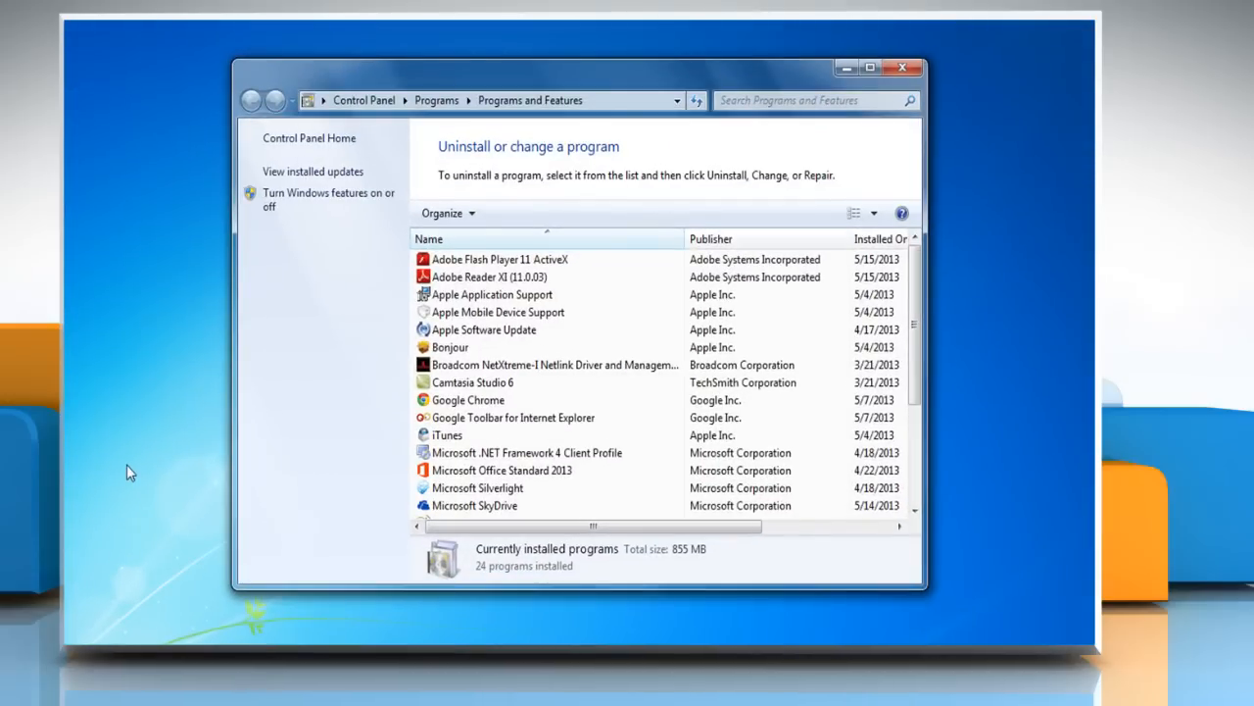
# - Repair Microsoft .NET Framework 4 Client Profile from Programs and Features
pyautogui.click(528, 452)
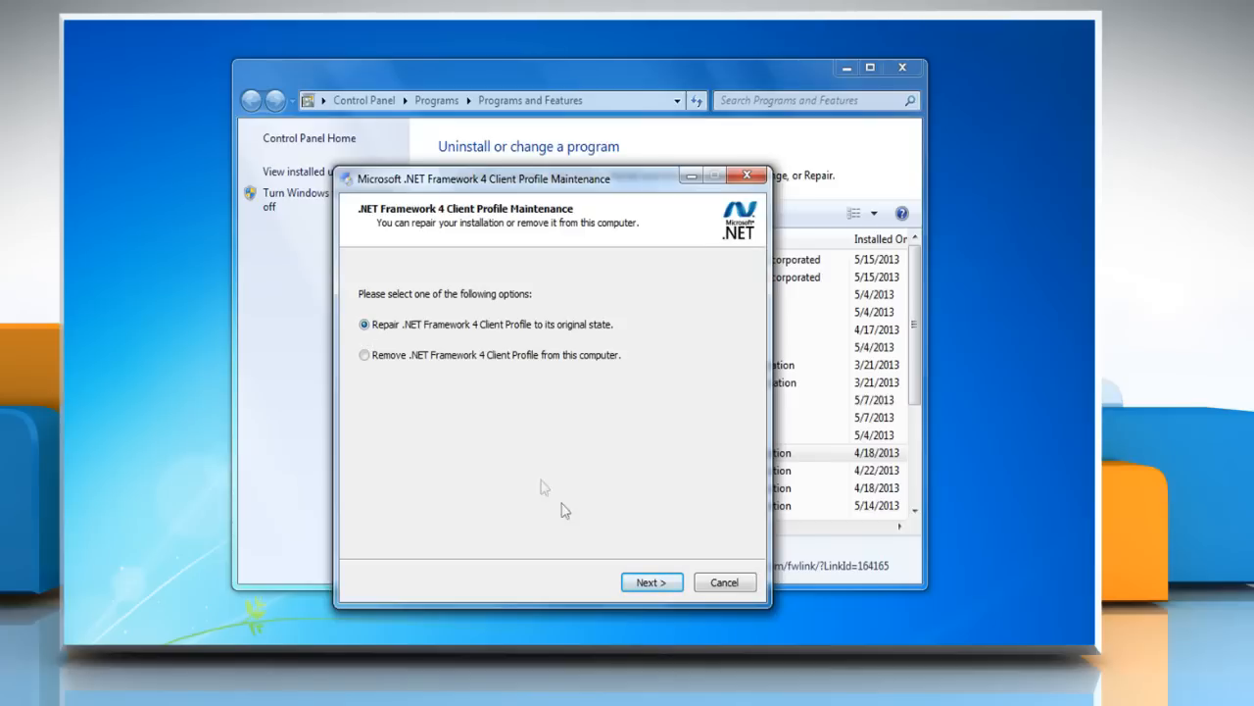
pyautogui.moveTo(651, 582)
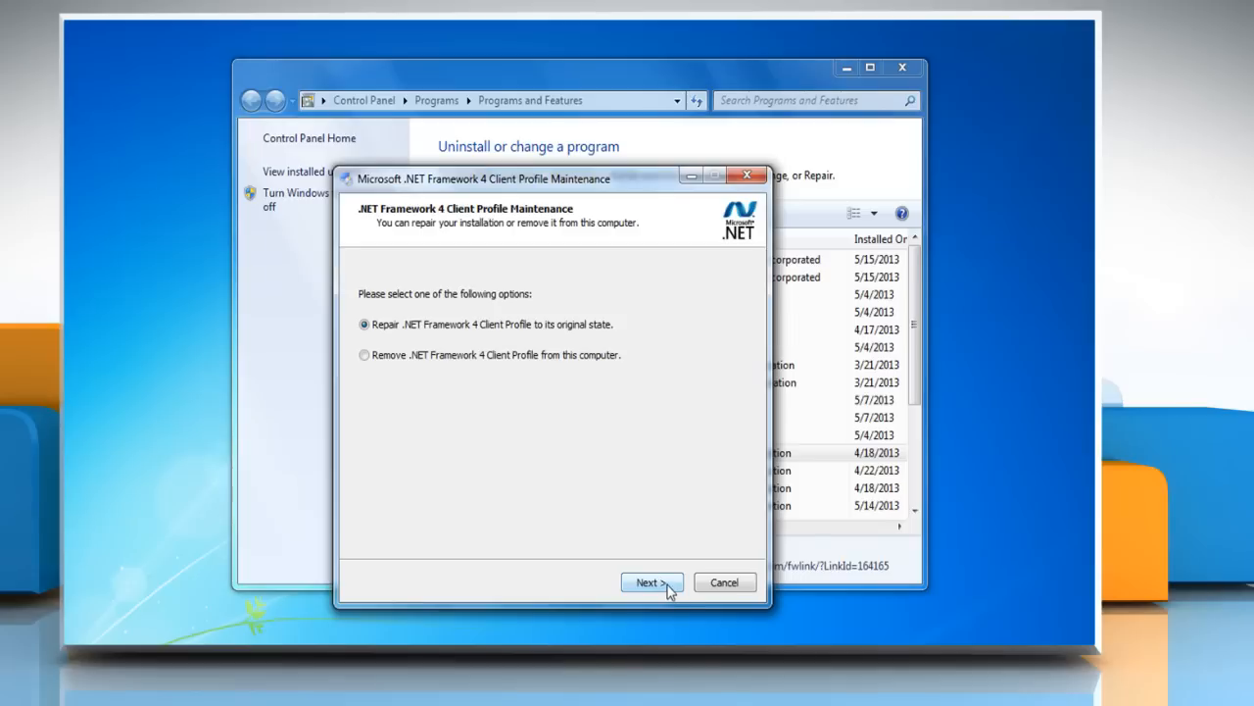
pyautogui.click(651, 581)
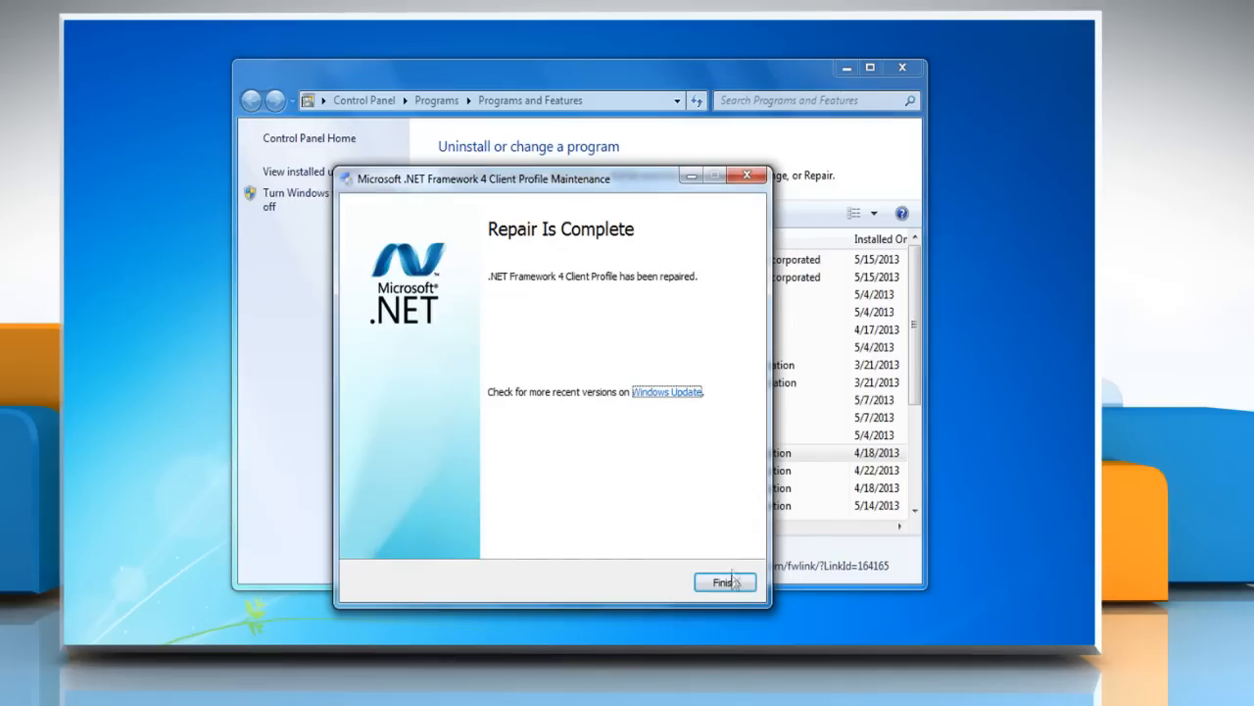
pyautogui.click(725, 581)
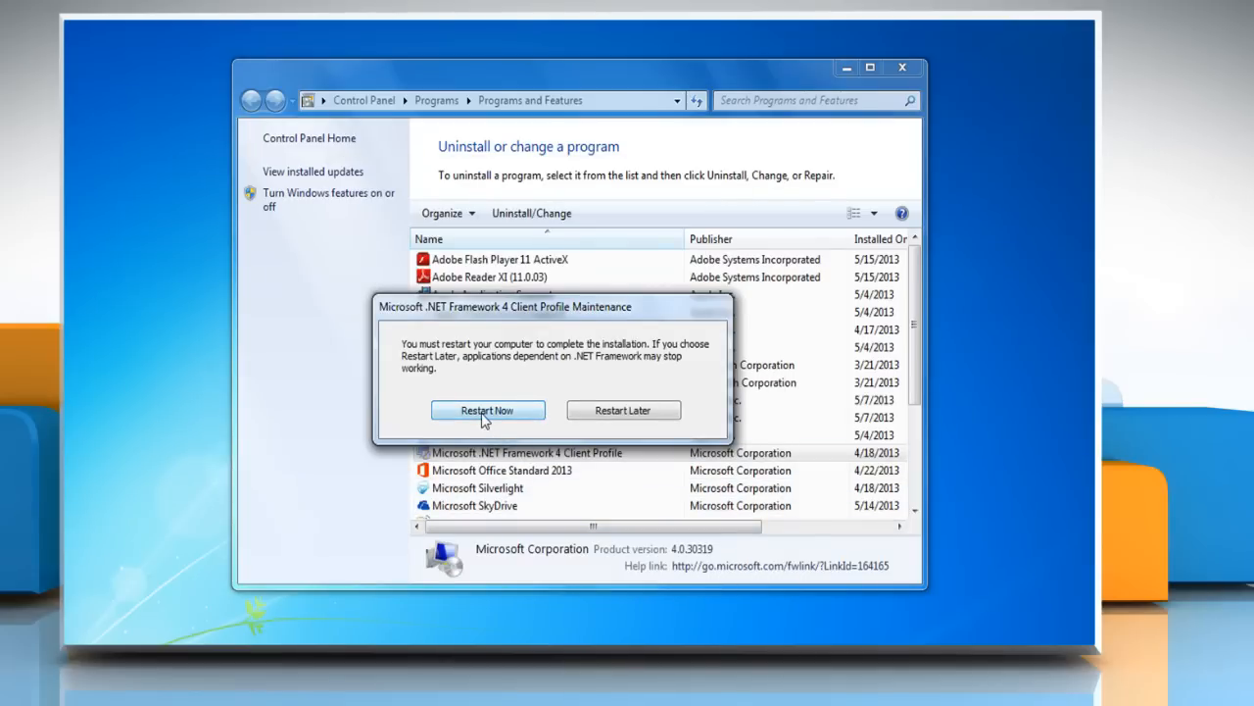
# - Restart the computer, sign back in, and install the selected important update
pyautogui.click(487, 409)
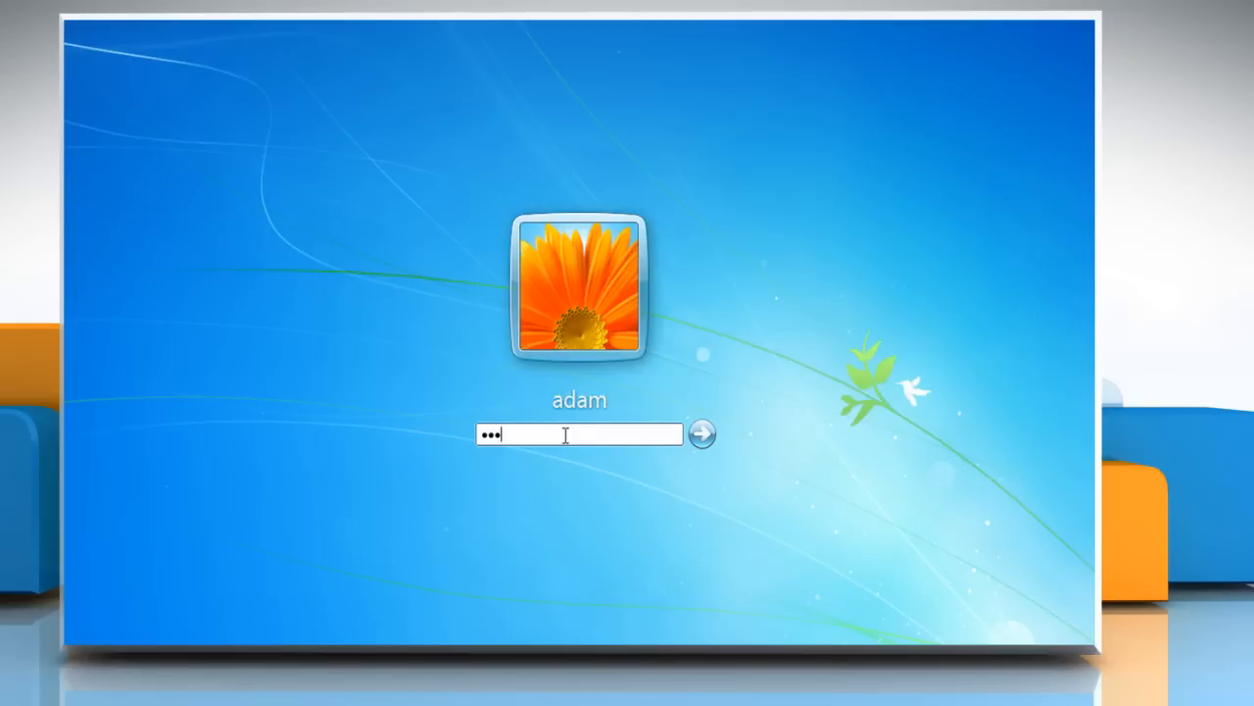
pyautogui.click(702, 433)
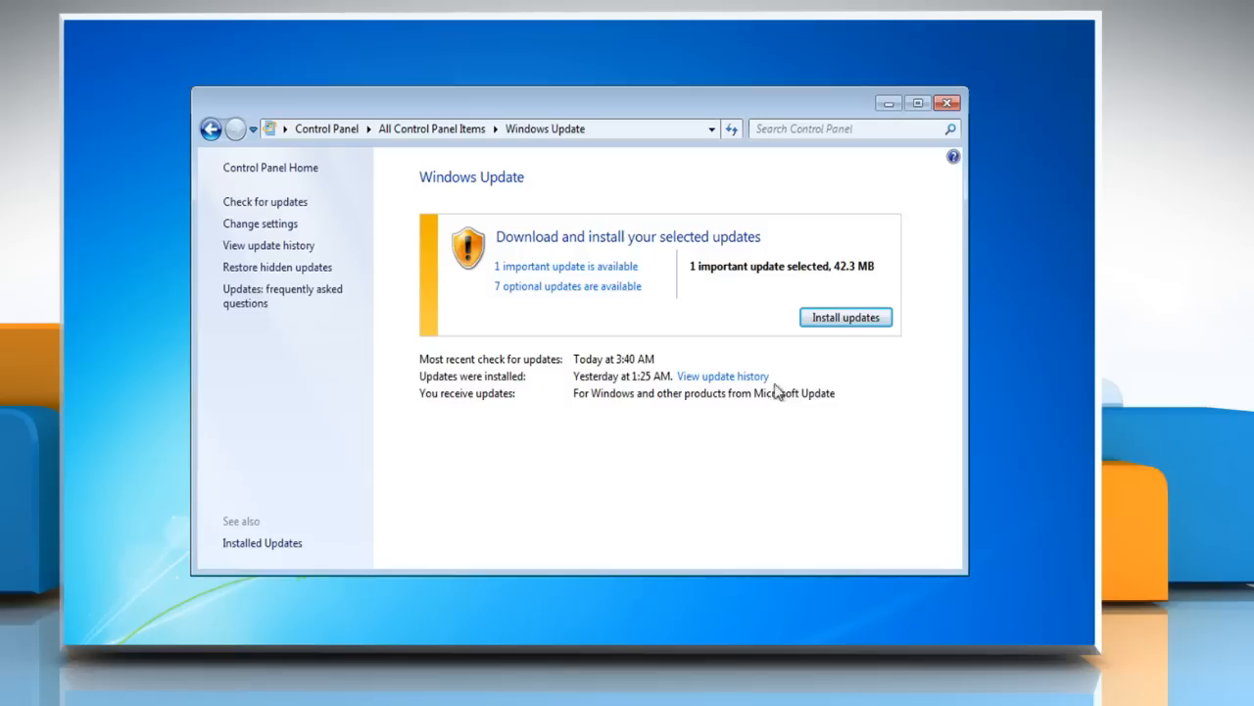
pyautogui.click(844, 316)
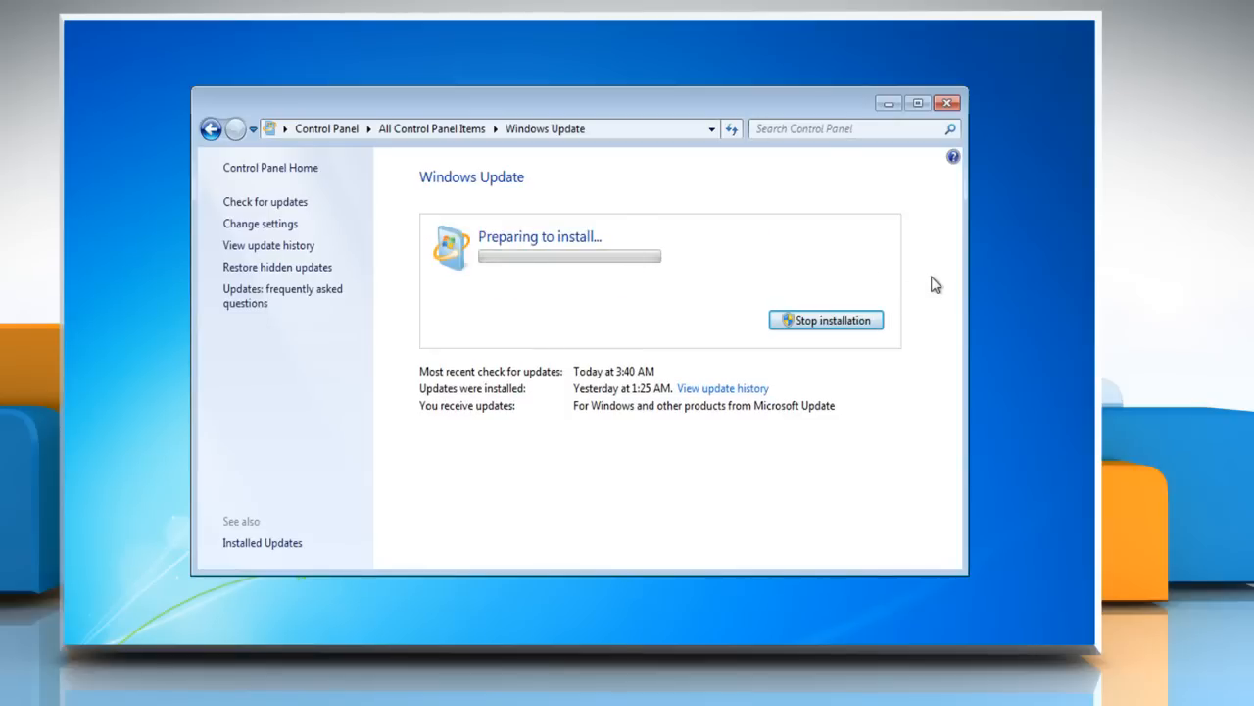